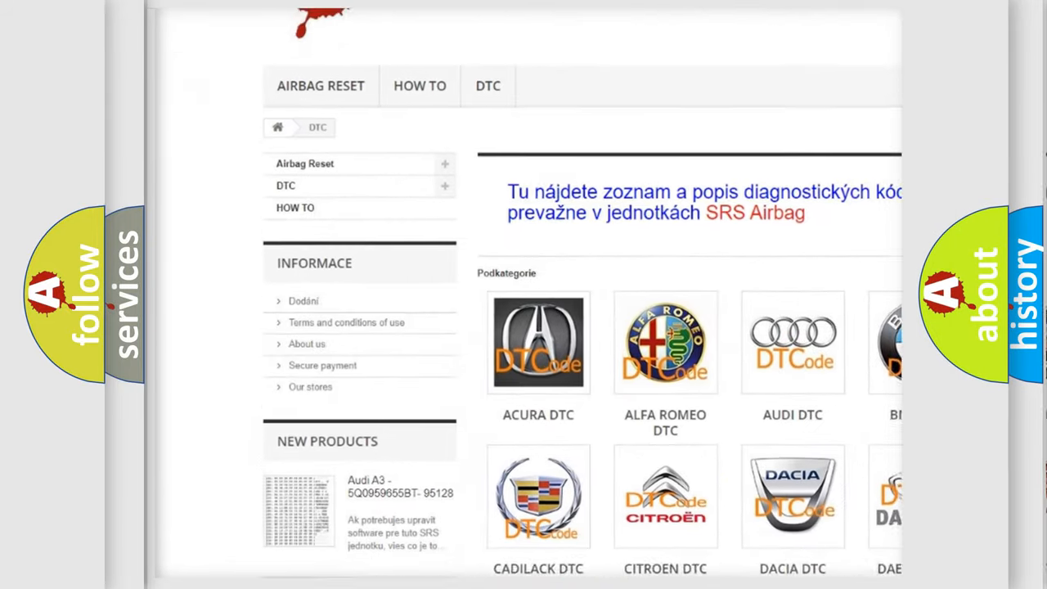
{"action": "scroll", "scroll_direction": "down", "scroll_amount": 3}
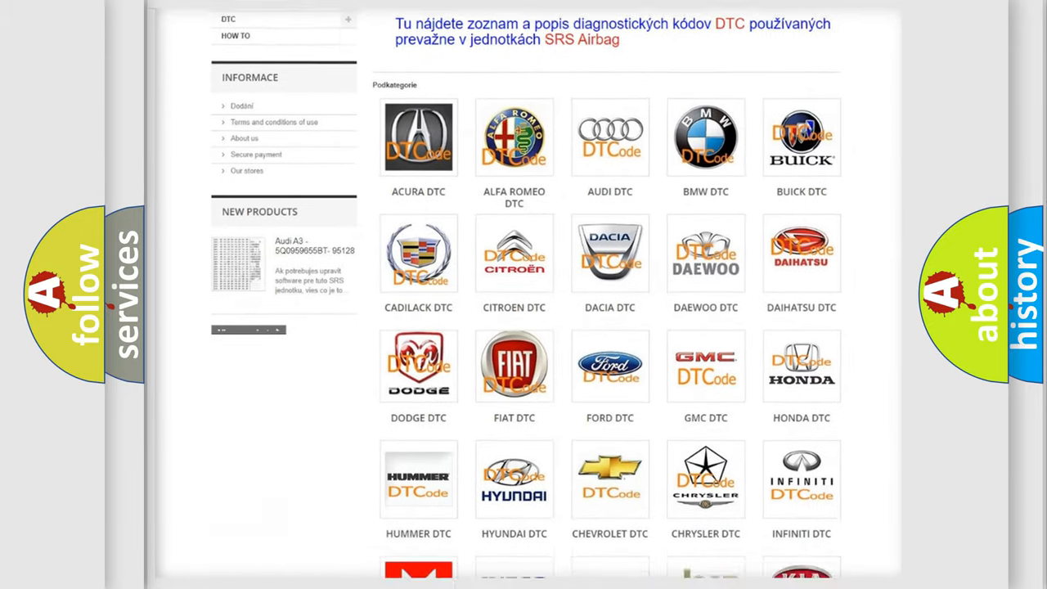
{"action": "scroll", "scroll_direction": "down", "scroll_amount": 3}
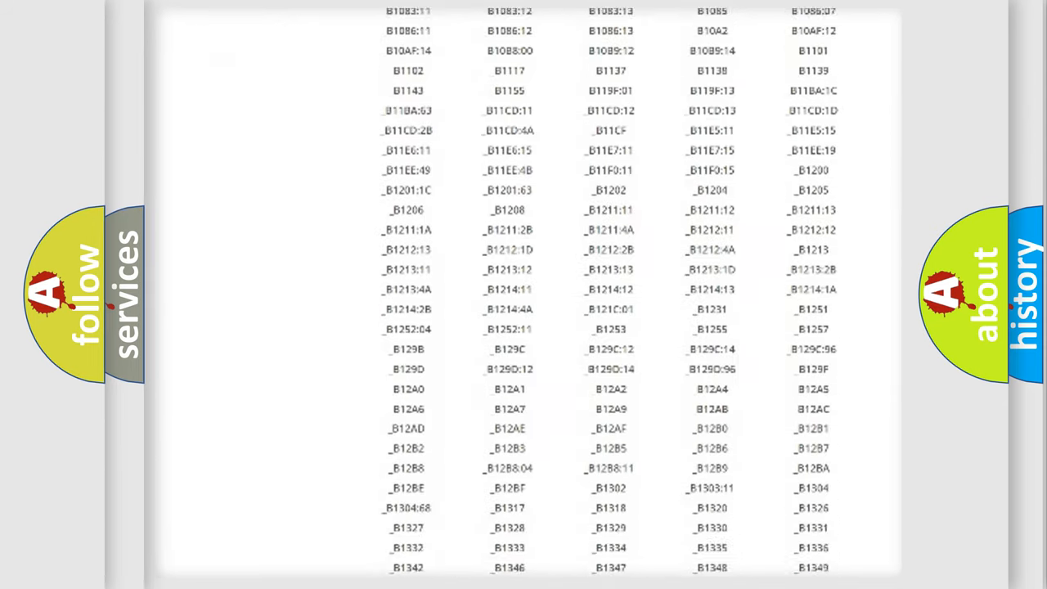
{"action": "scroll", "scroll_direction": "down", "scroll_amount": 3}
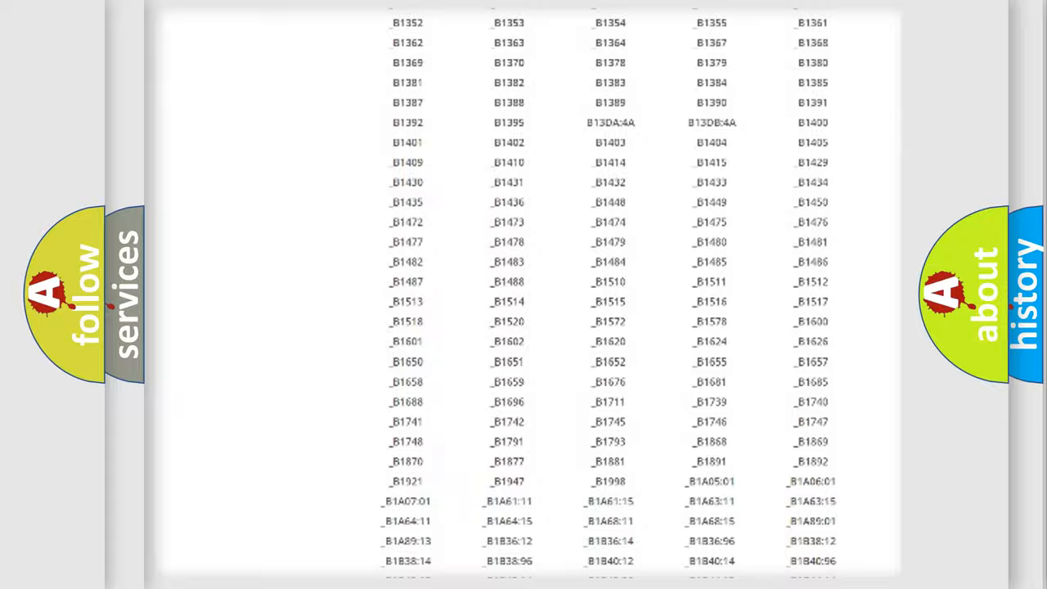